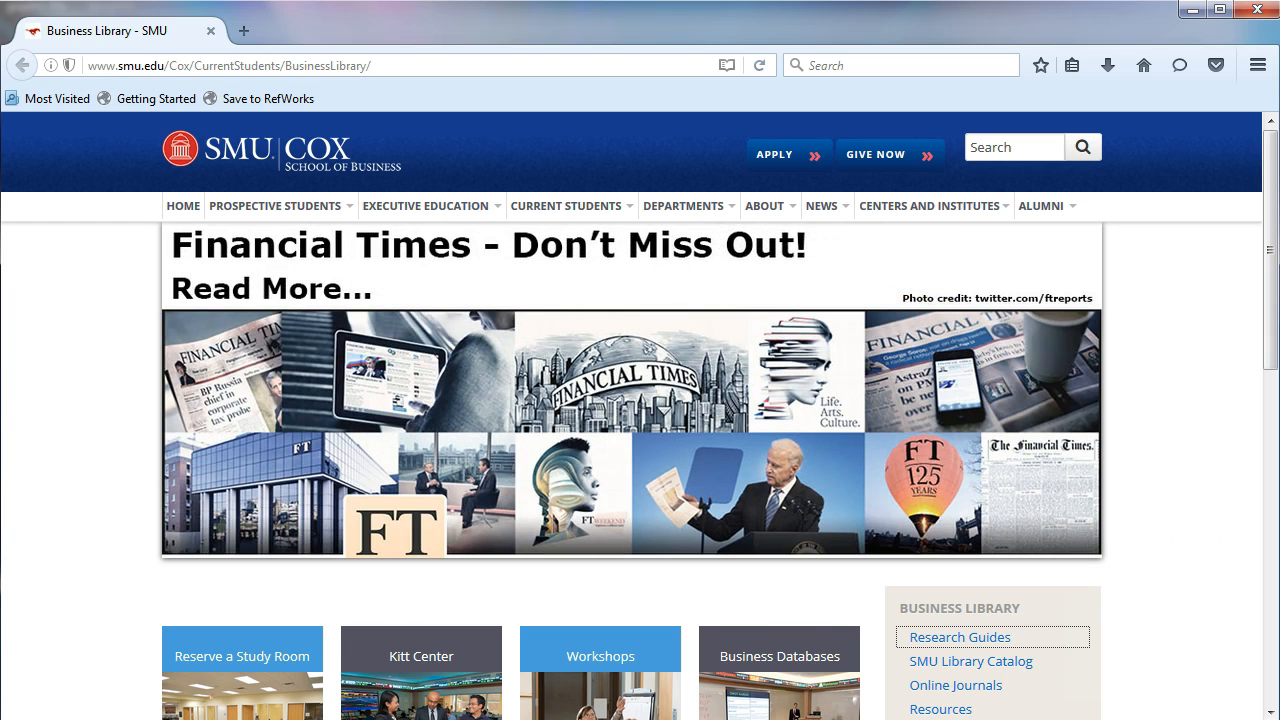
mouse_move(620, 400)
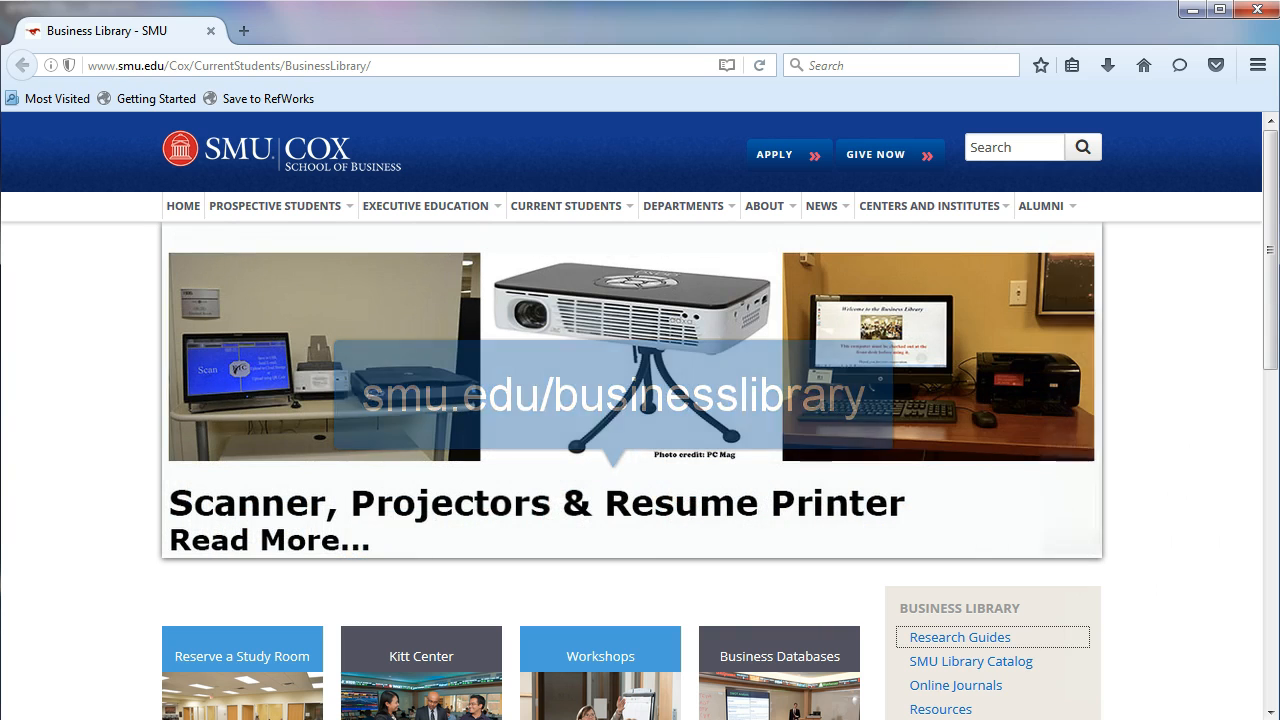
mouse_move(960, 636)
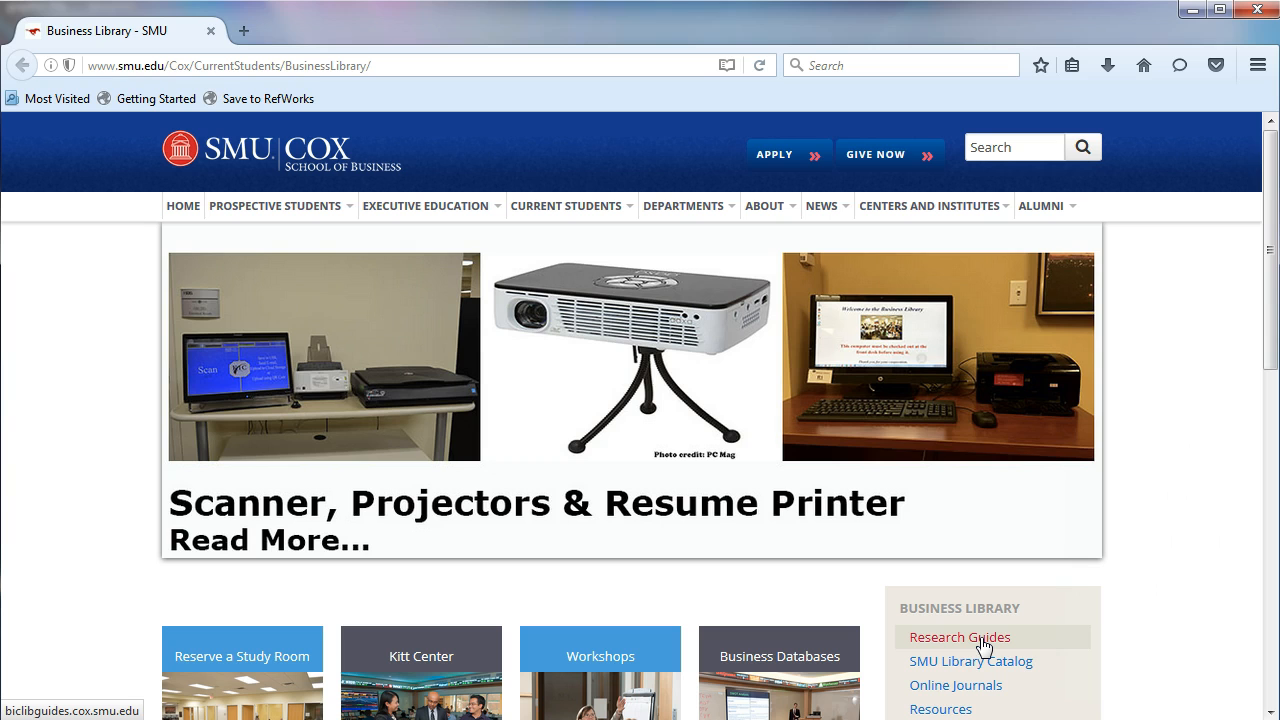
Go to the Business Library Research Guides home and scroll to the alphabetical list of 24 guides
click(960, 636)
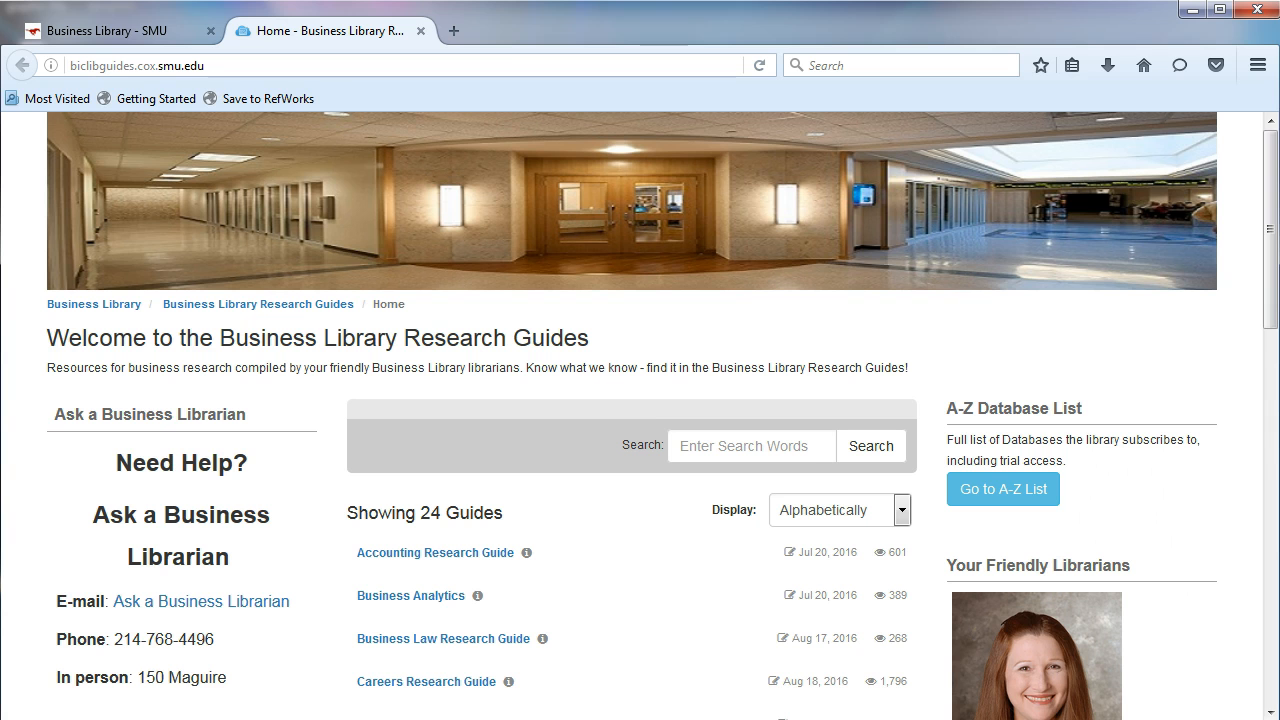
scroll(down, 3)
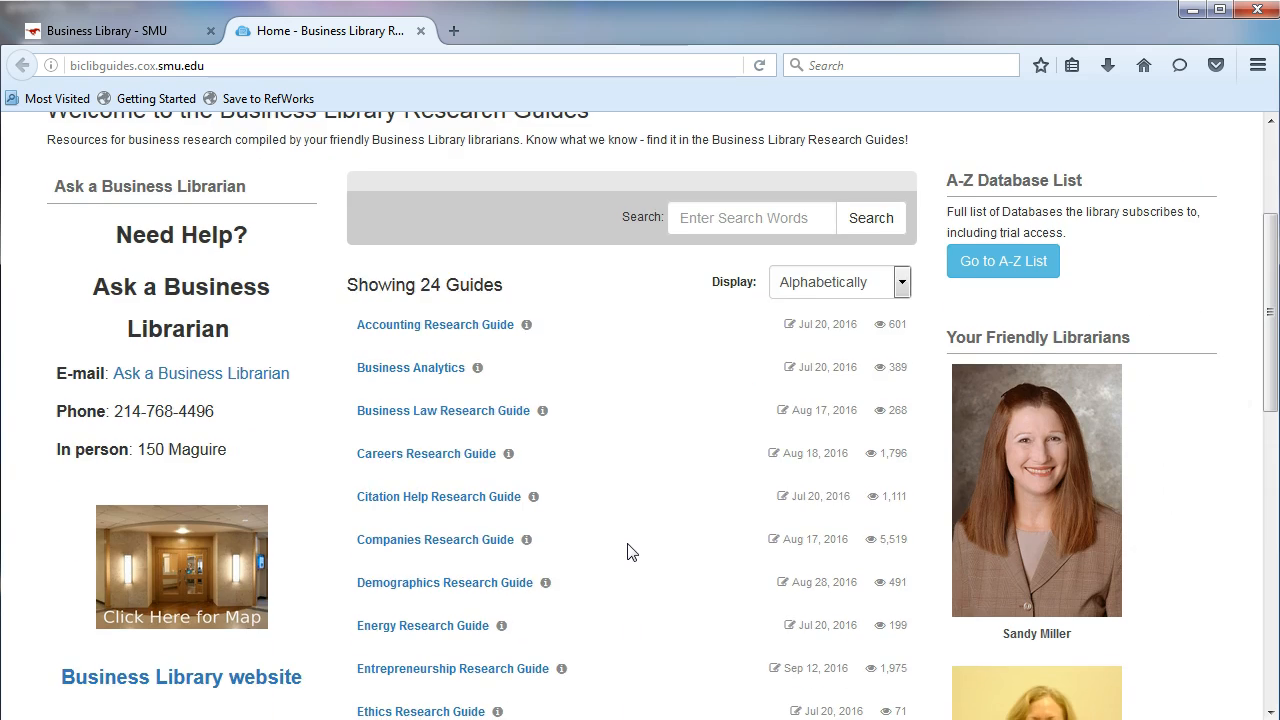
scroll(down, 3)
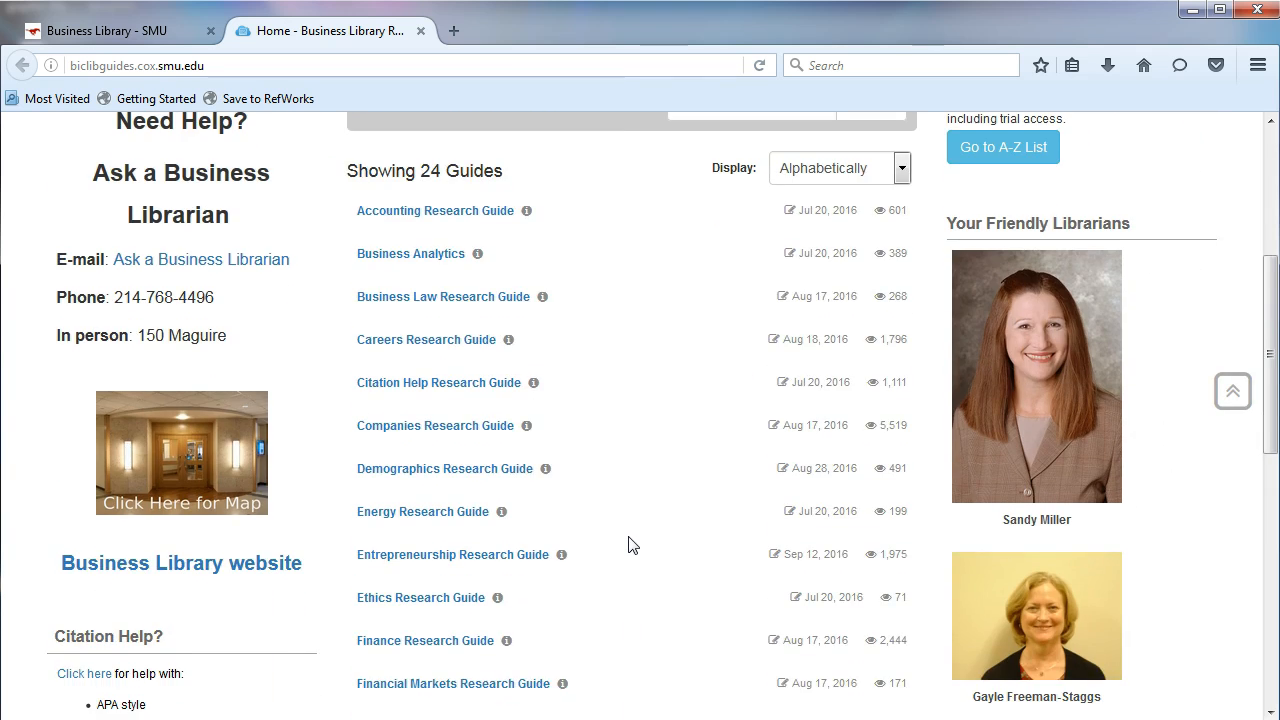
mouse_move(430, 232)
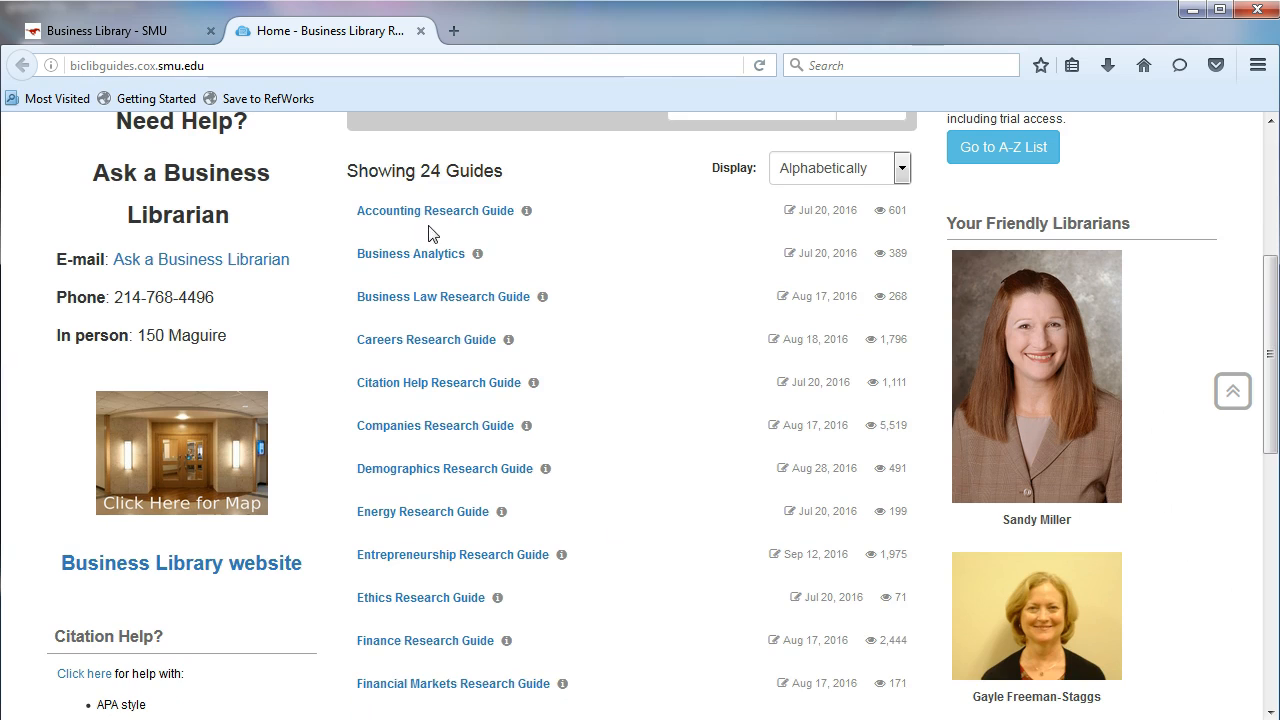
mouse_move(542, 662)
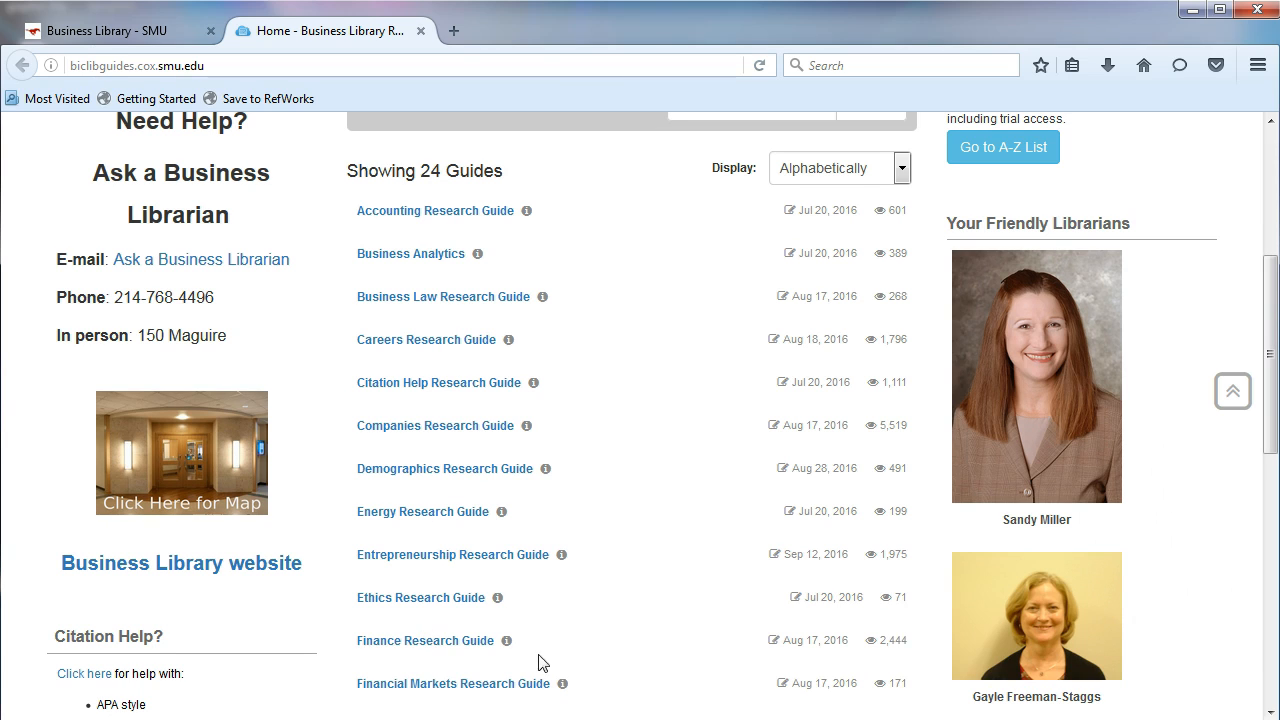
mouse_move(640, 664)
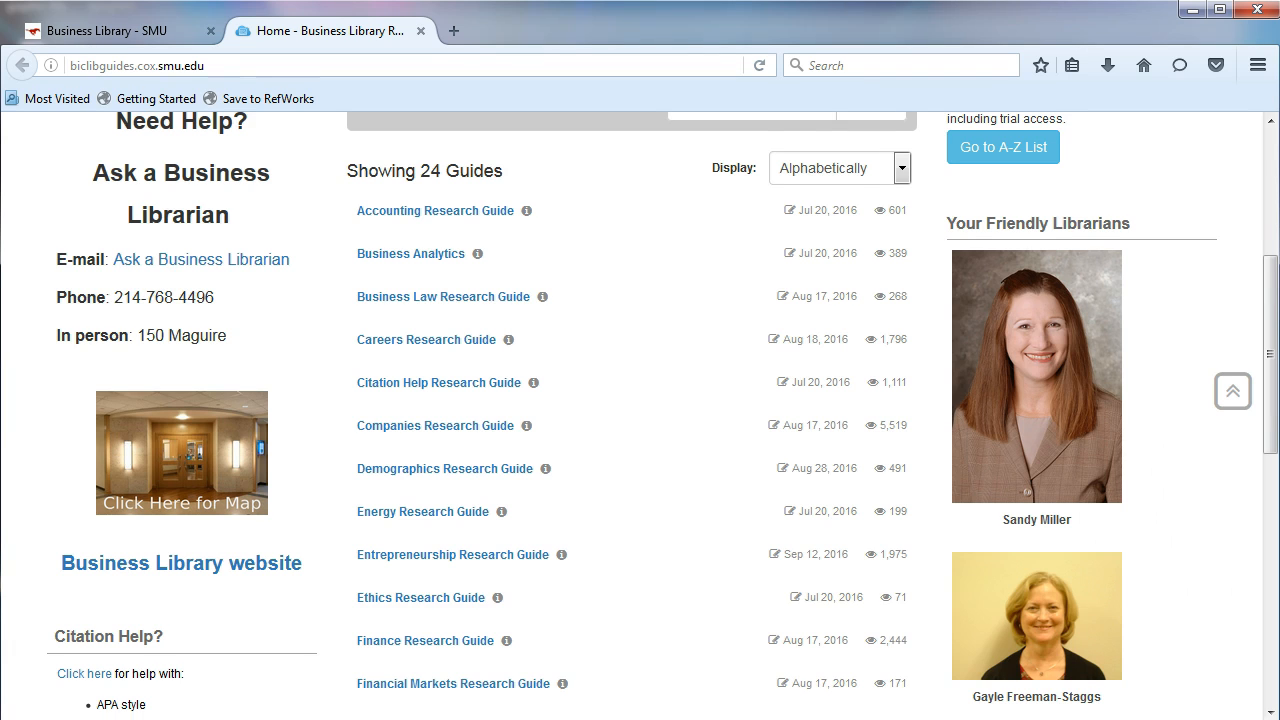
Enter the Companies Research Guide and view its Advanced Company Research topics
click(436, 424)
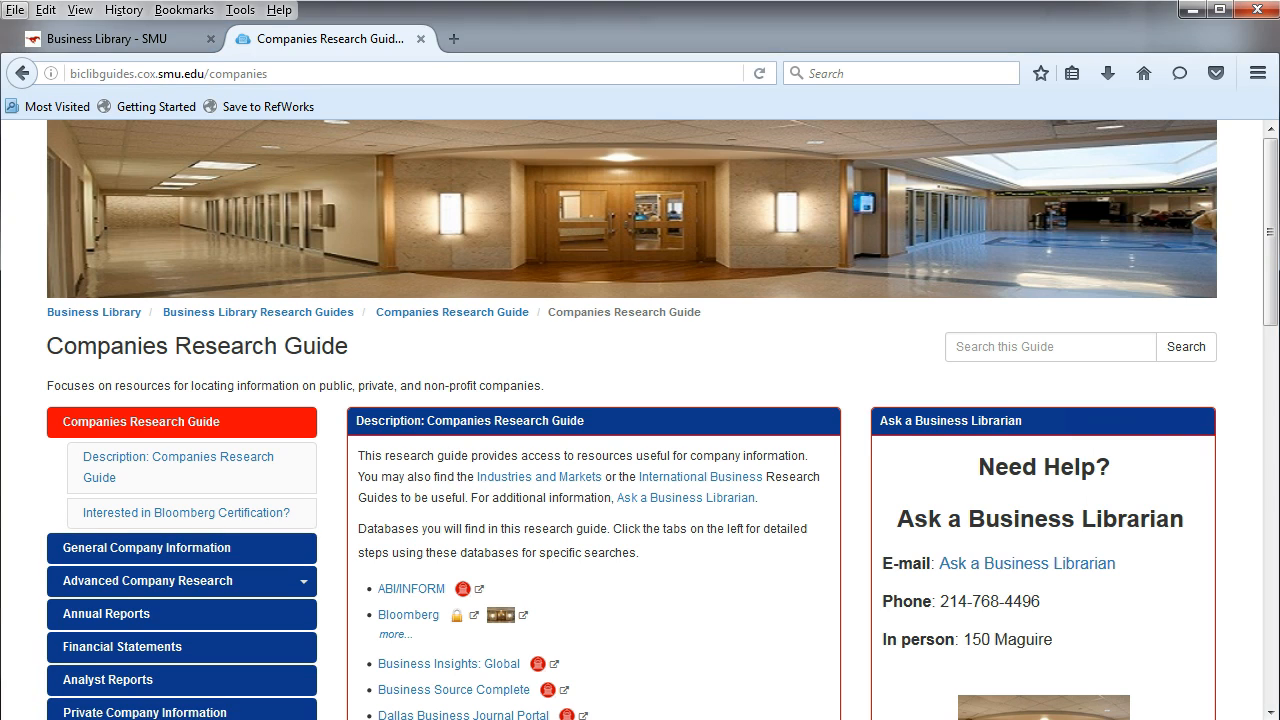
mouse_move(660, 584)
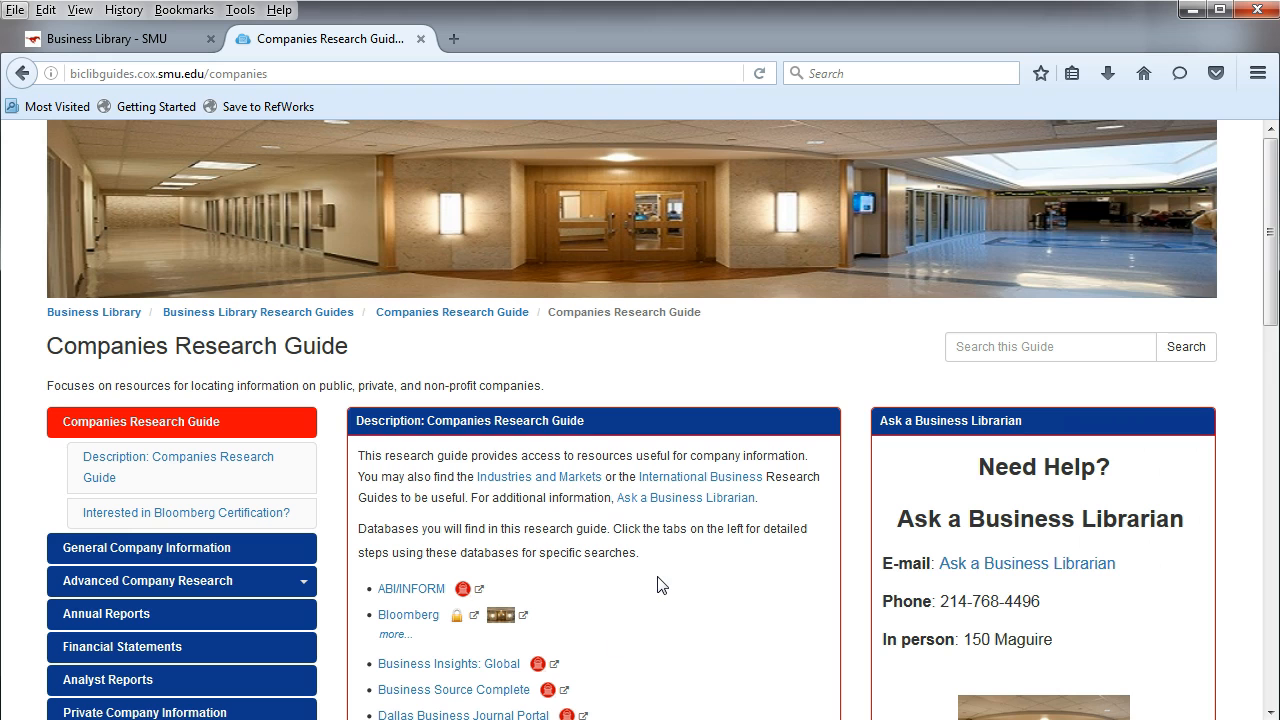
scroll(down, 3)
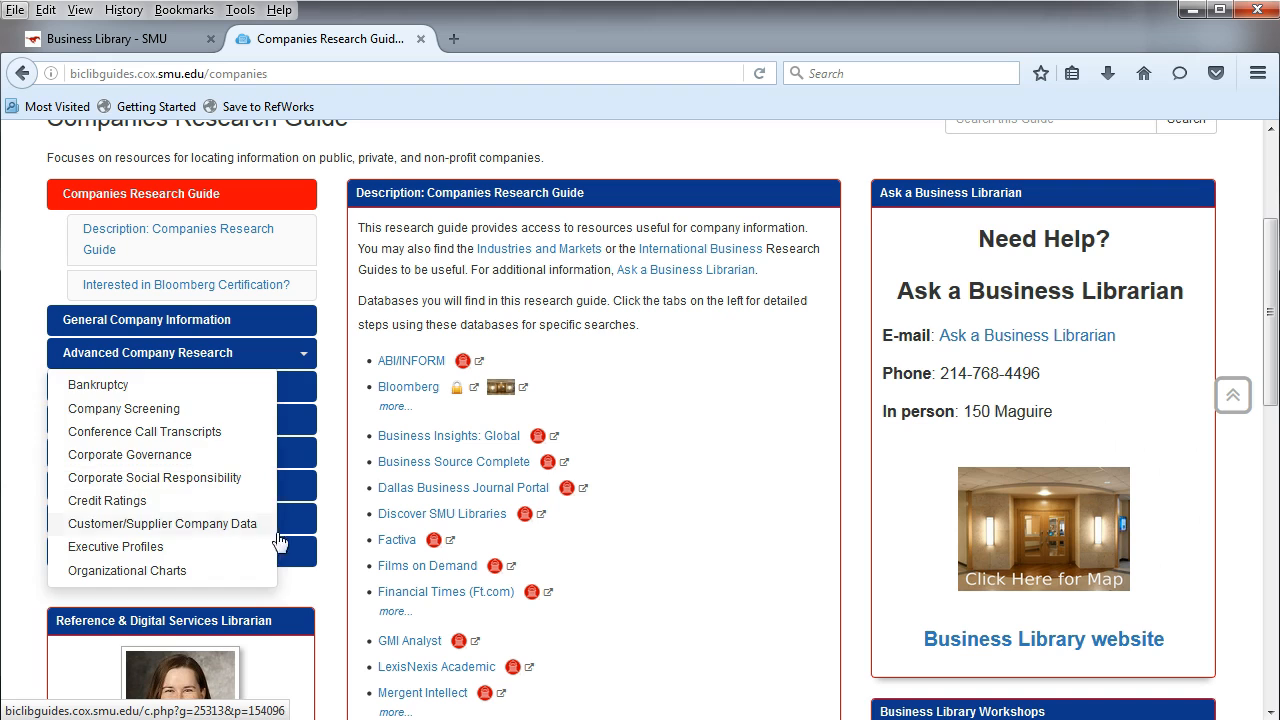
click(182, 352)
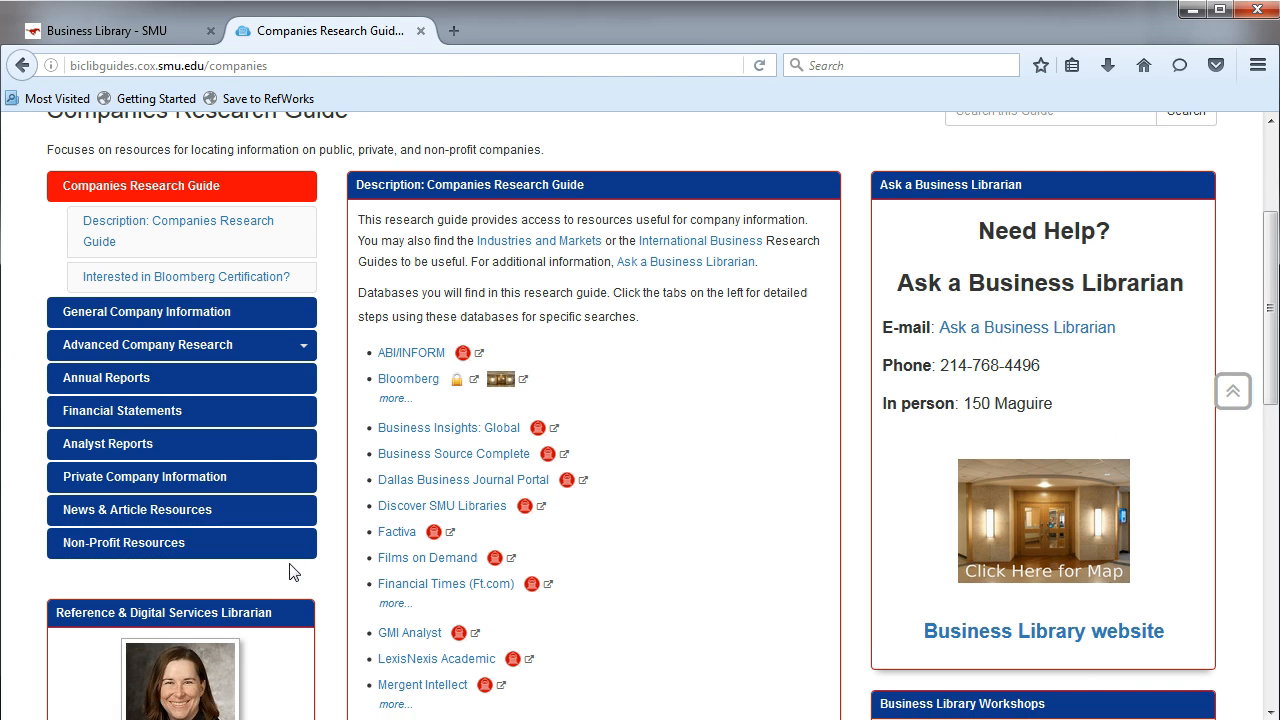
click(182, 344)
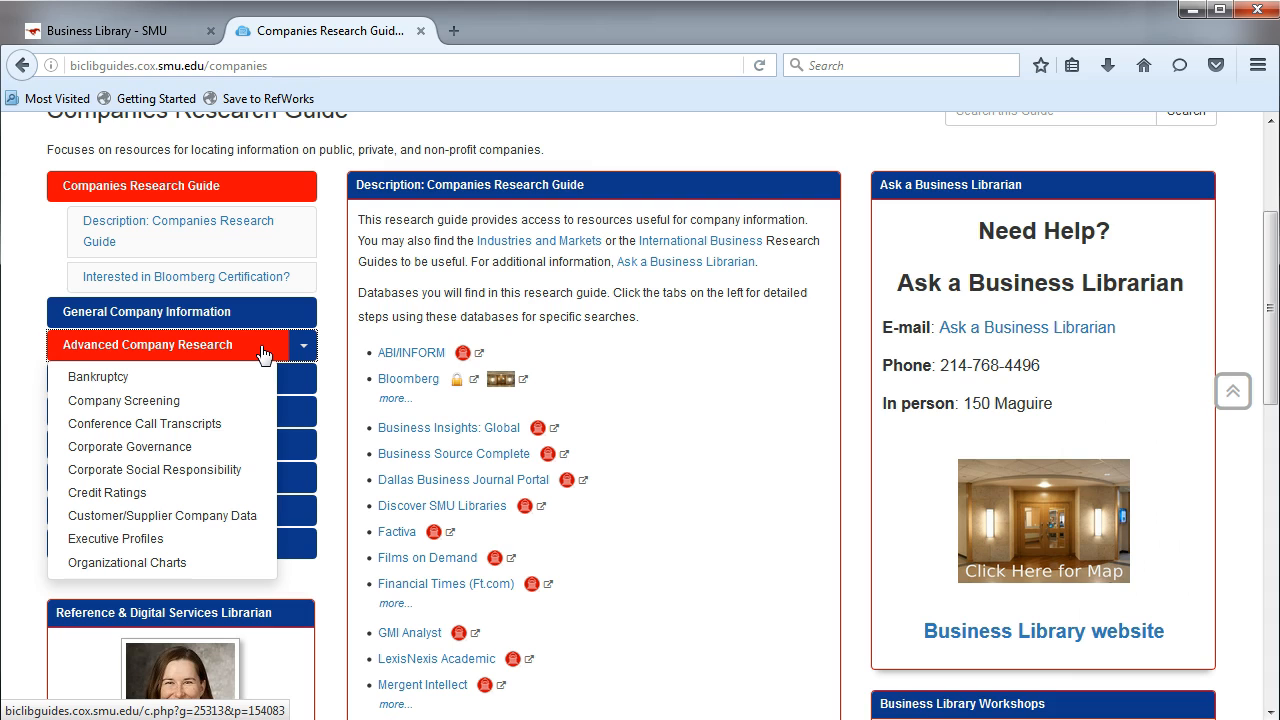
mouse_move(164, 406)
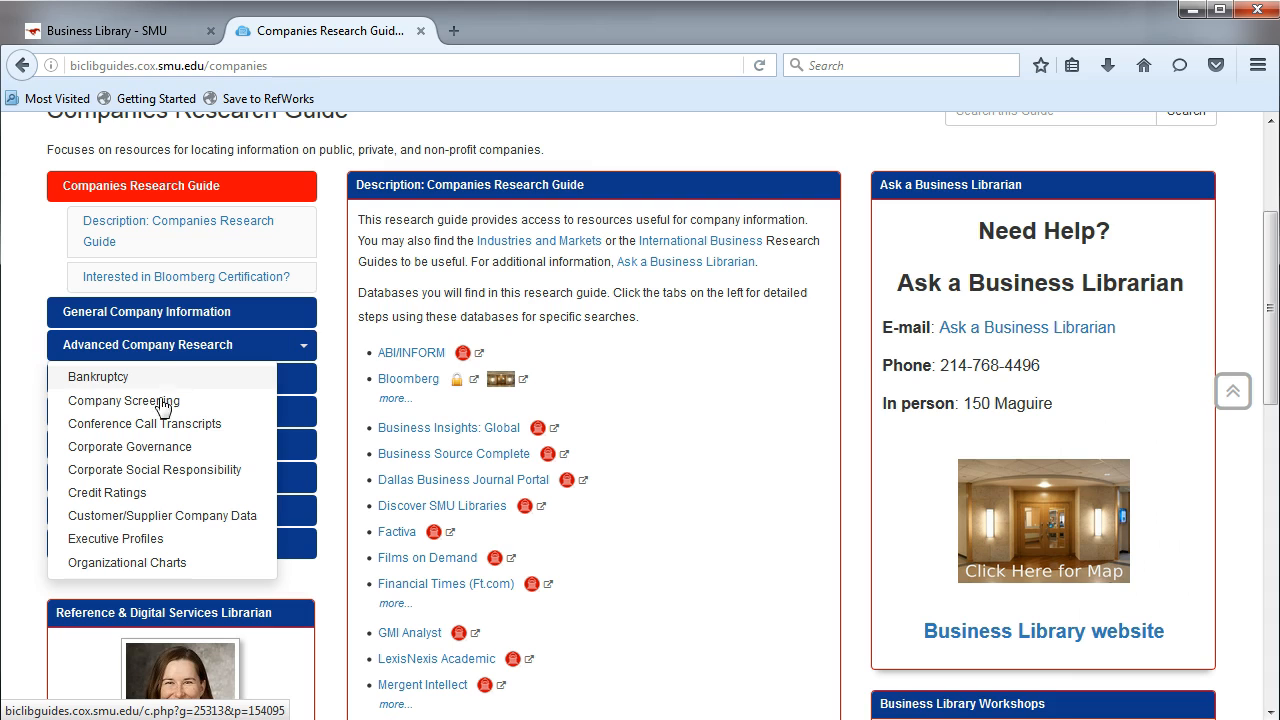
mouse_move(128, 562)
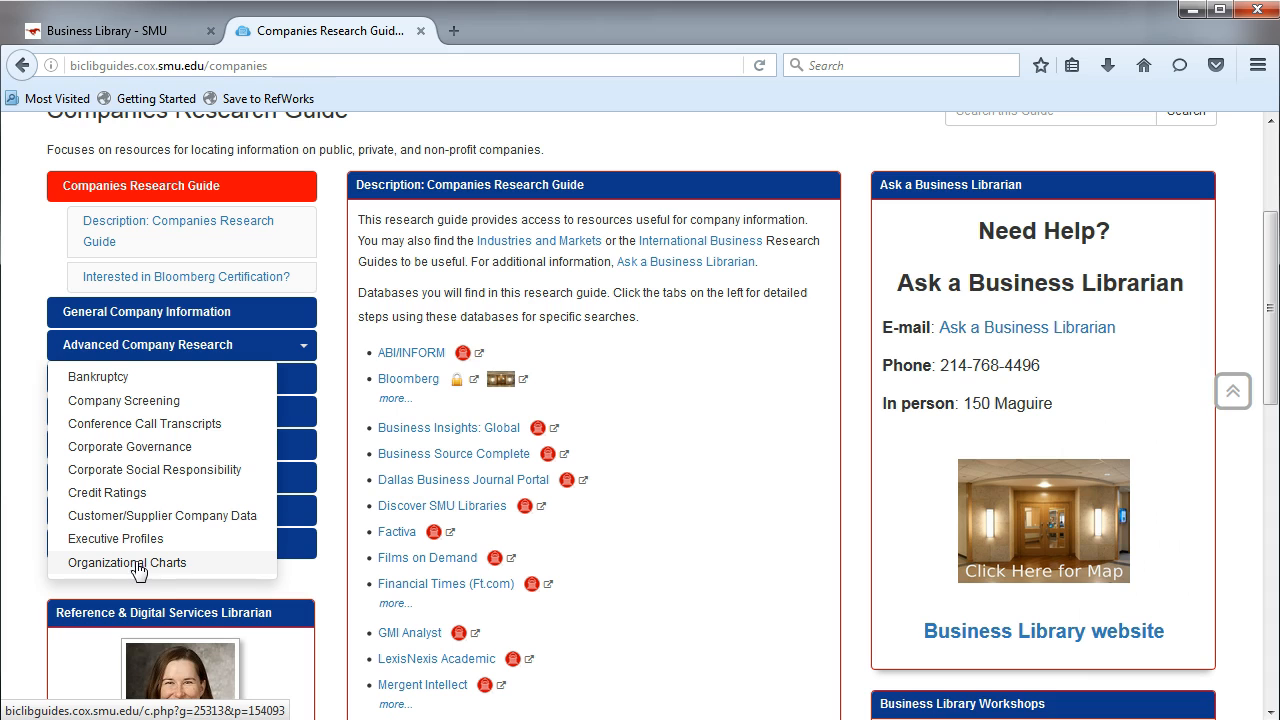
mouse_move(196, 344)
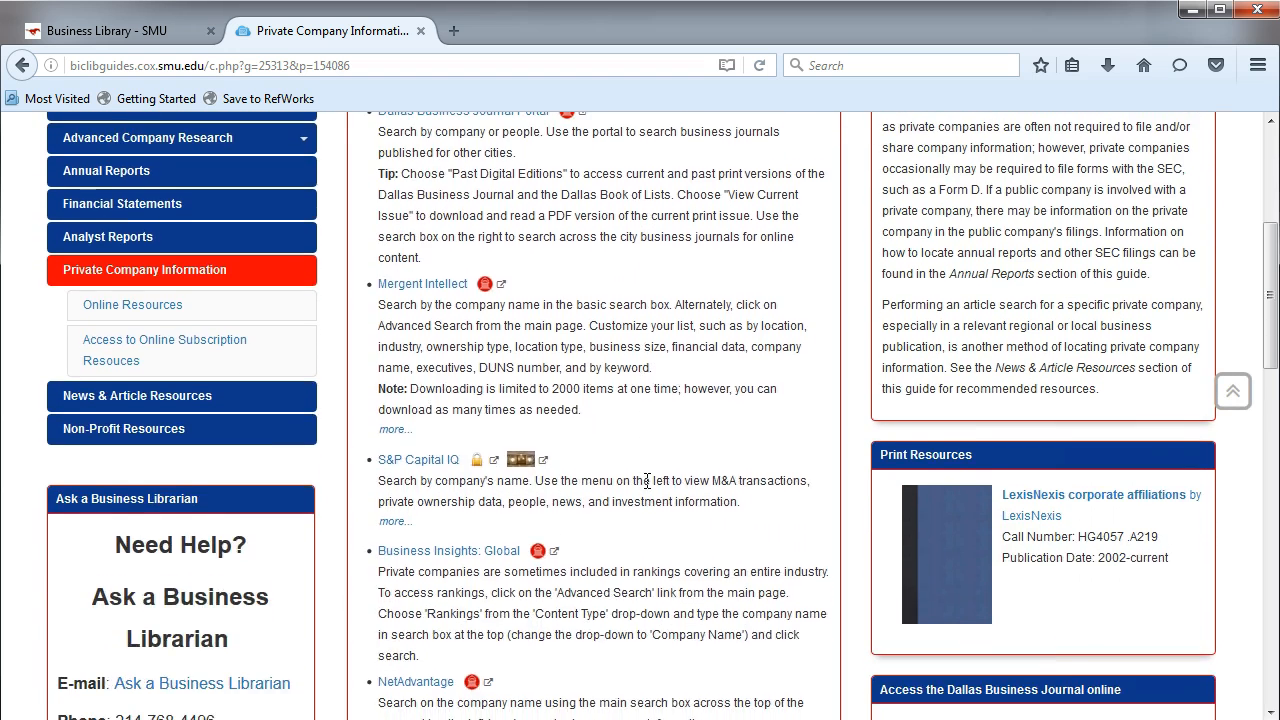
Scroll through the Private Company Information database list and Print Resources box
scroll(down, 3)
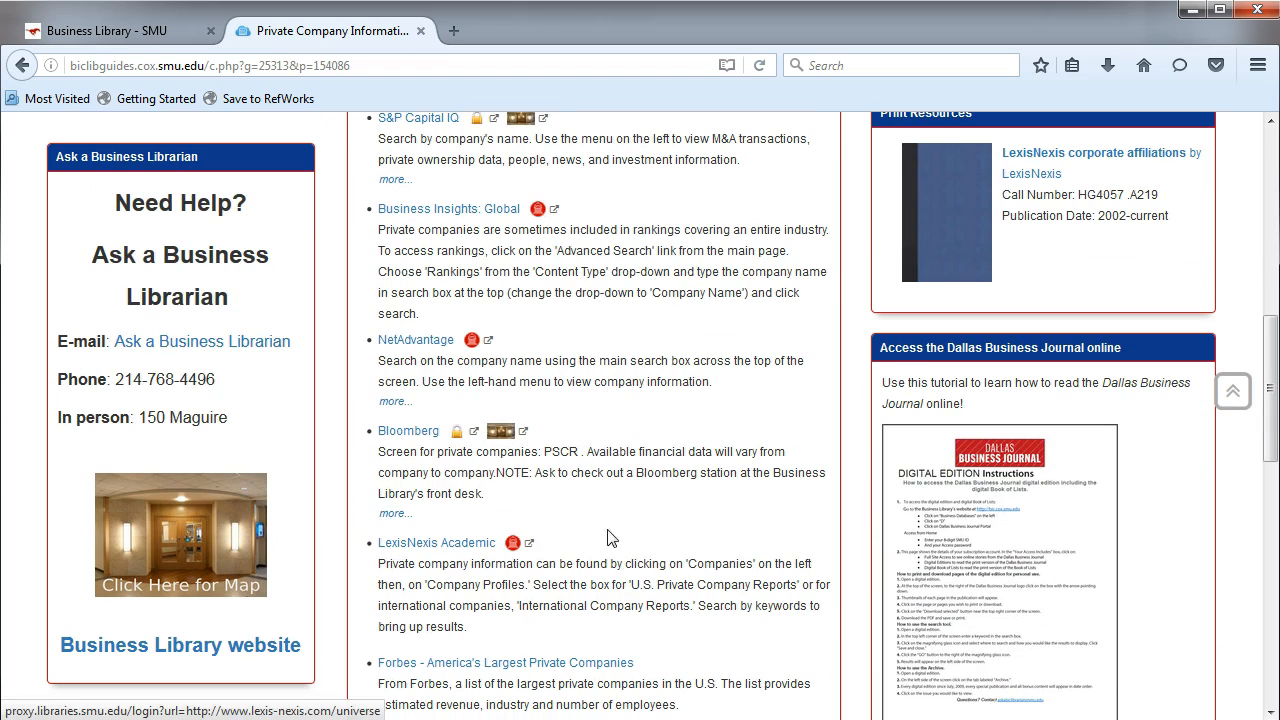
scroll(up, 3)
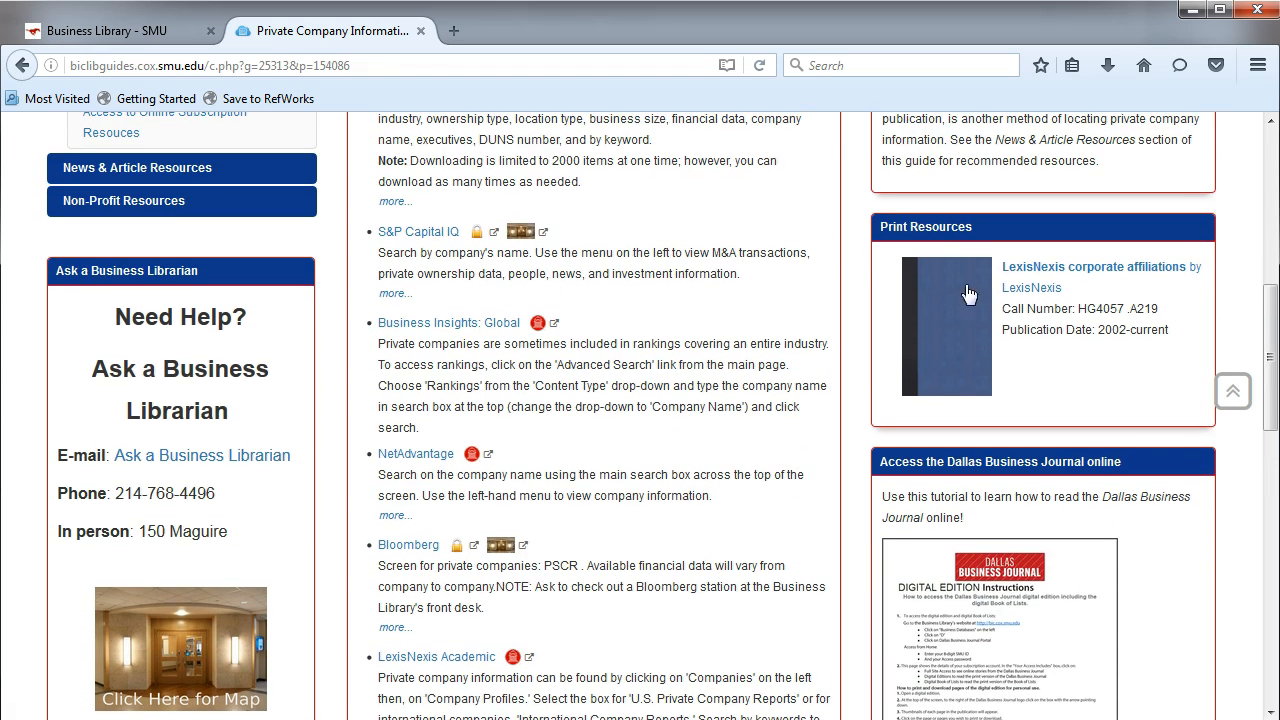
mouse_move(900, 308)
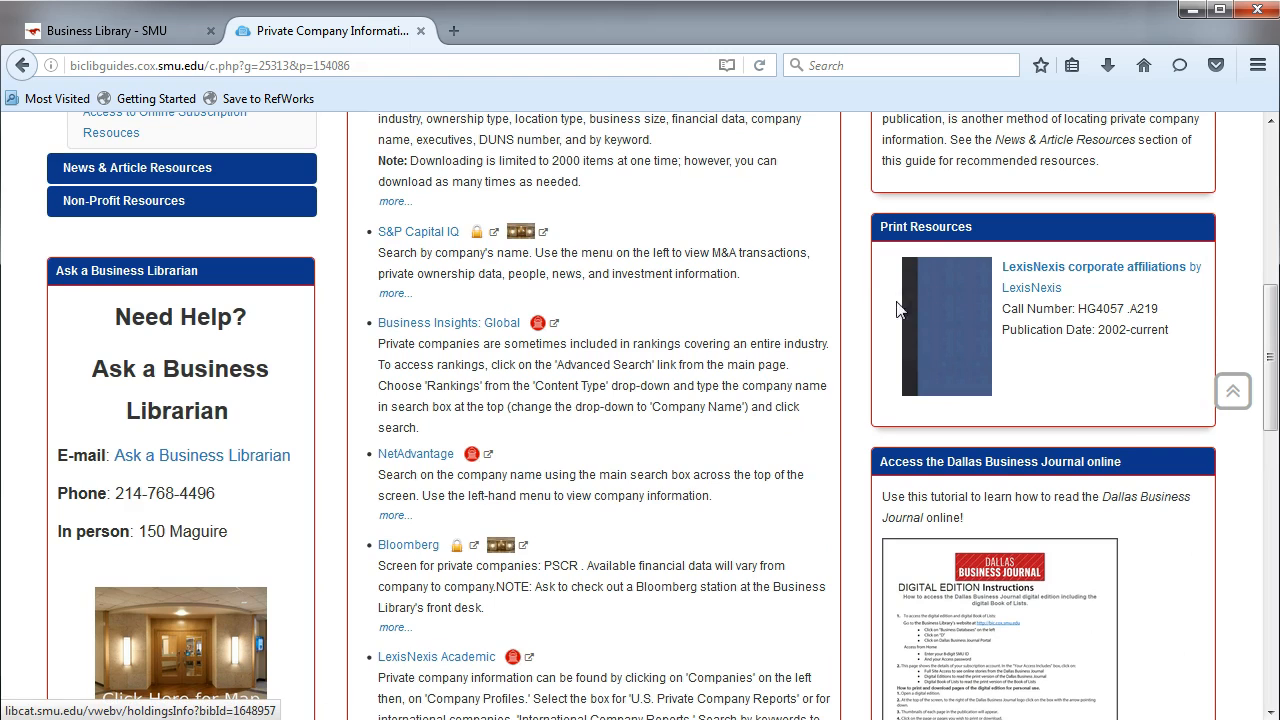
mouse_move(884, 316)
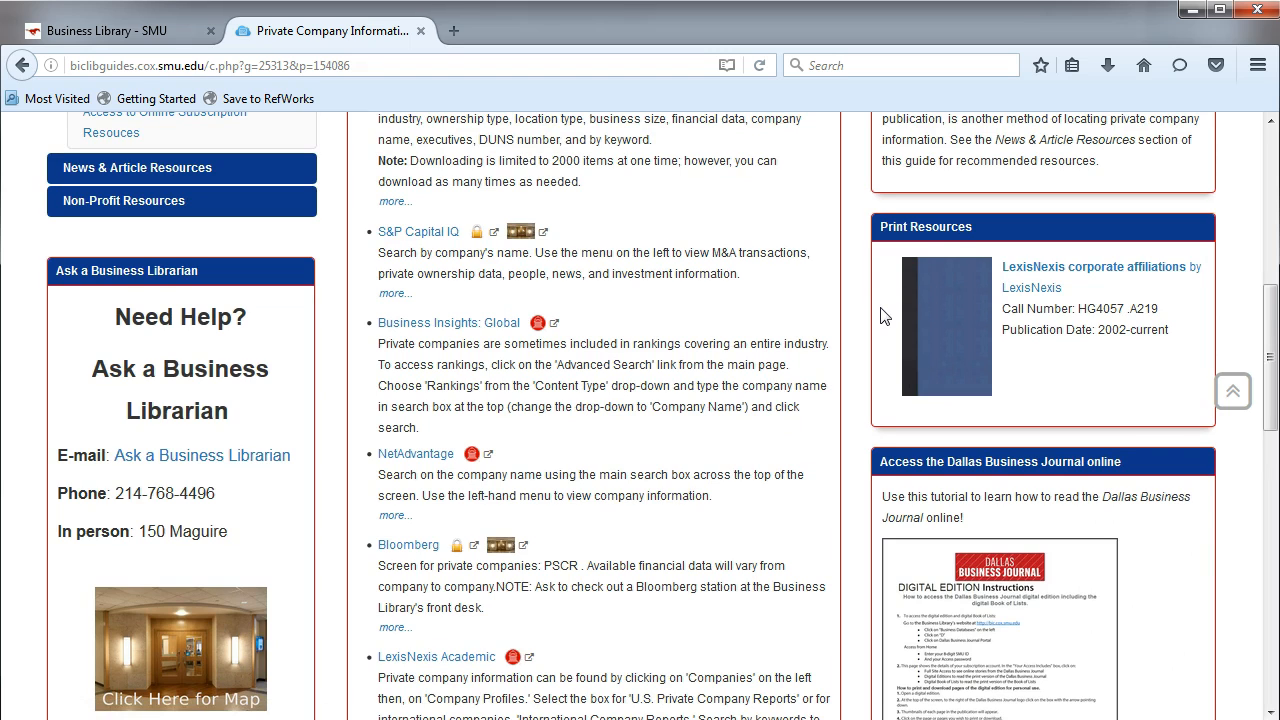